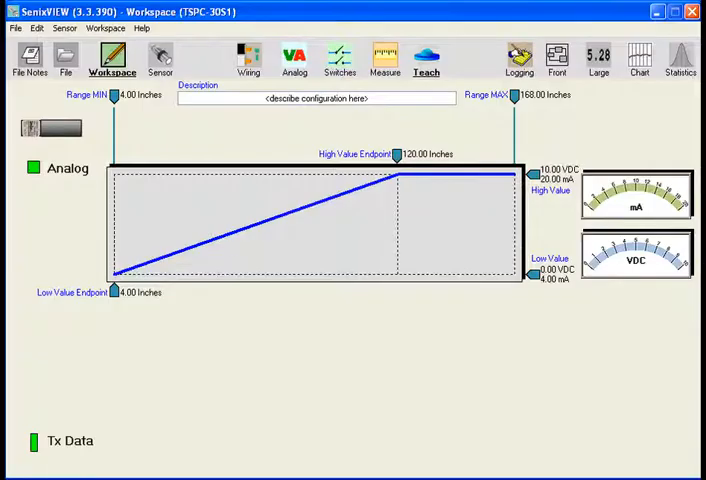
pyautogui.moveTo(276, 384)
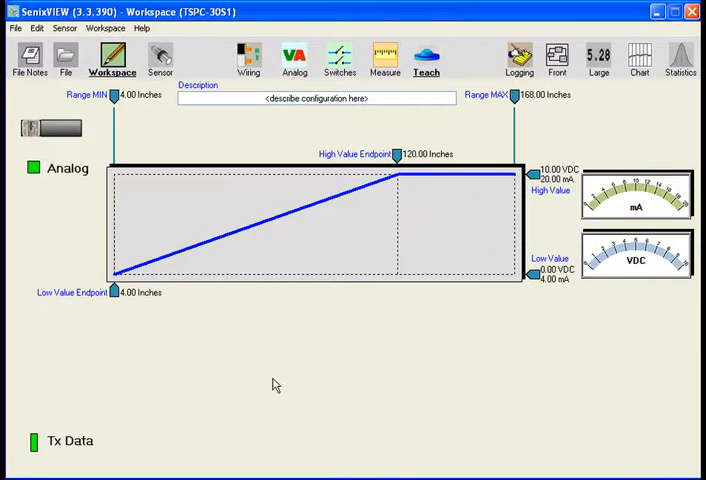
pyautogui.moveTo(152, 128)
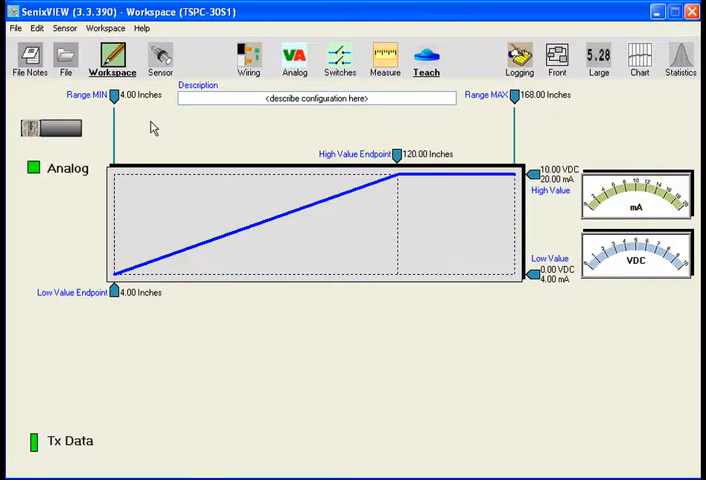
# - Bring up the Connect Sensor dialog showing COM1, 9600 baud and network address 1
pyautogui.click(64, 28)
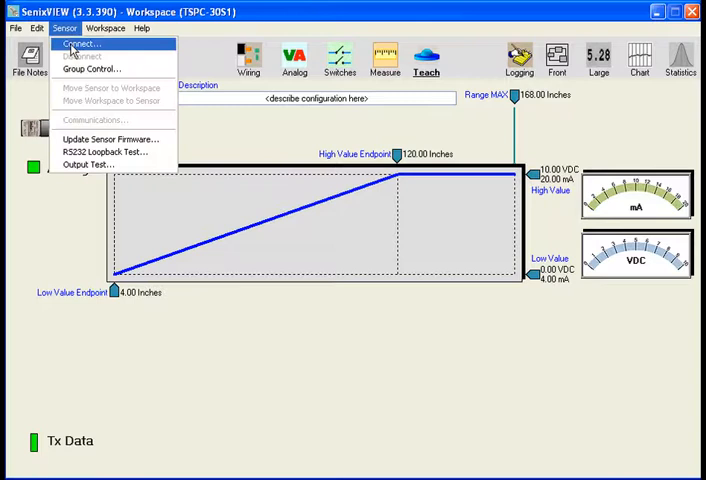
pyautogui.click(82, 44)
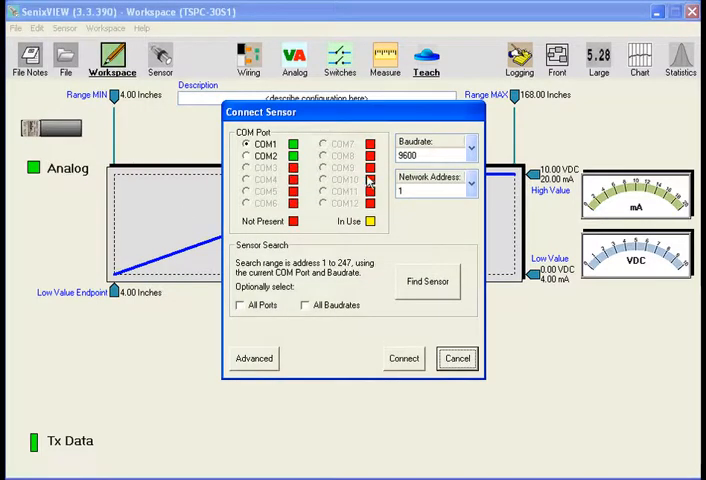
pyautogui.moveTo(324, 192)
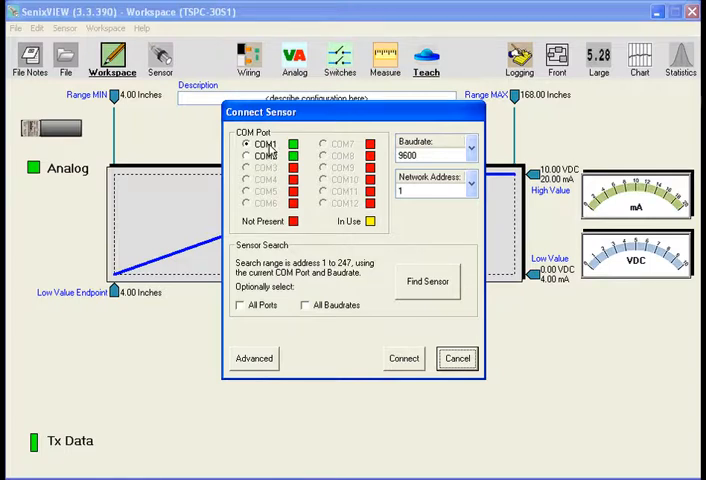
pyautogui.moveTo(458, 256)
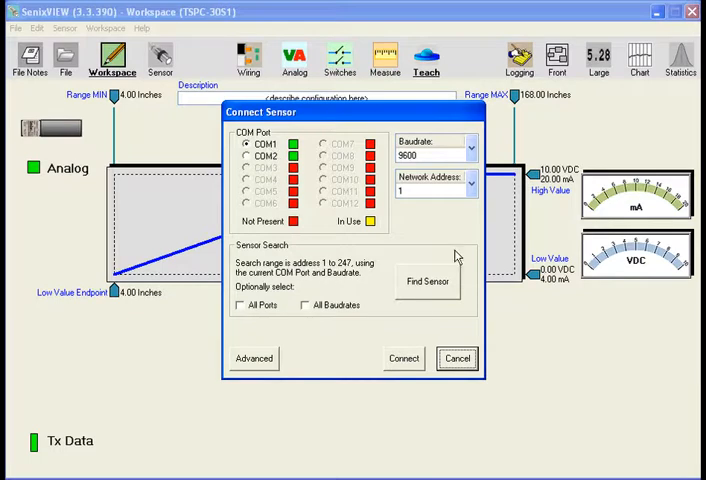
pyautogui.moveTo(428, 274)
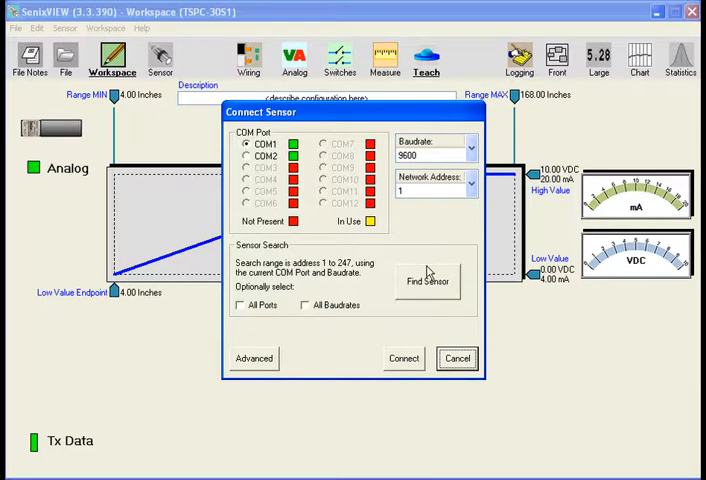
pyautogui.moveTo(436, 322)
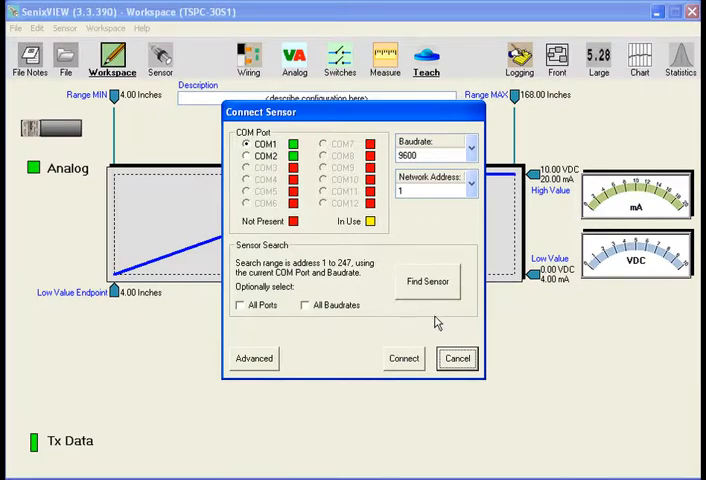
pyautogui.moveTo(390, 296)
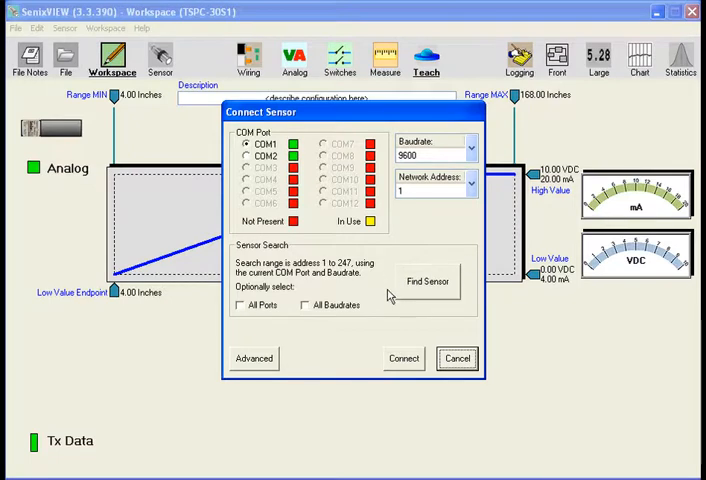
pyautogui.moveTo(402, 368)
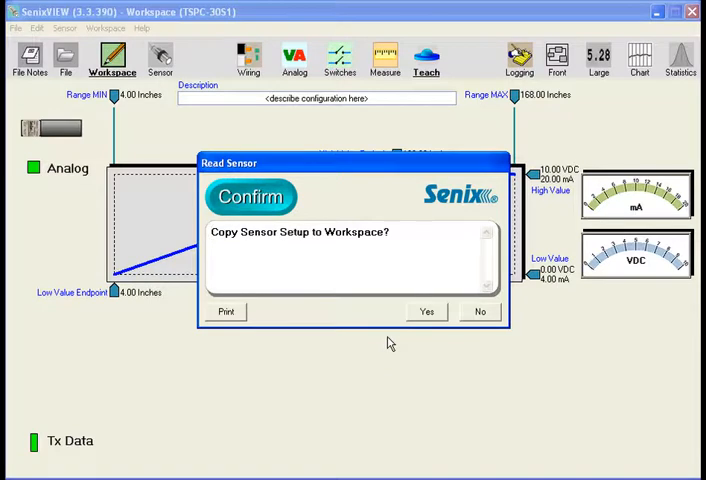
pyautogui.moveTo(280, 250)
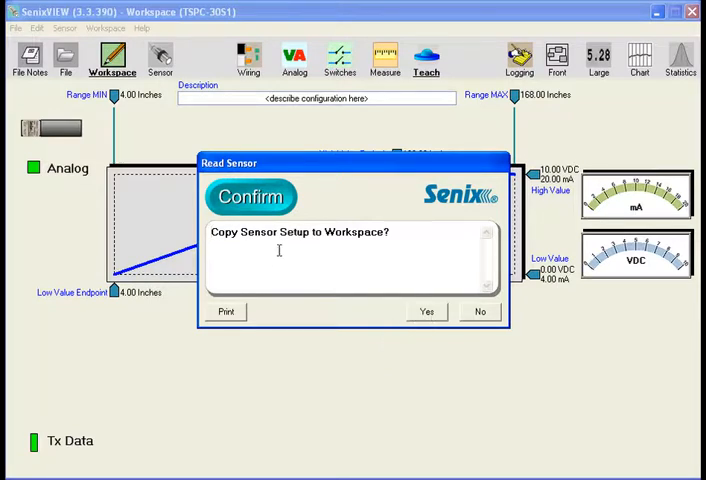
pyautogui.moveTo(408, 312)
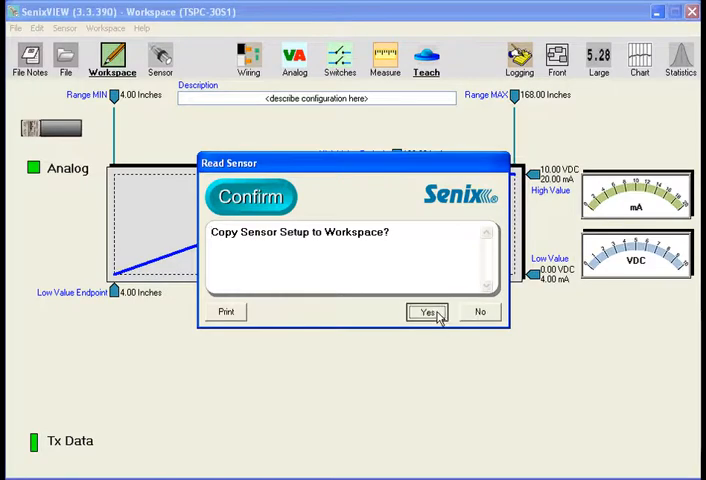
# - Confirm copying the connected TSPC-30S1 sensor's setup into the workspace
pyautogui.click(428, 312)
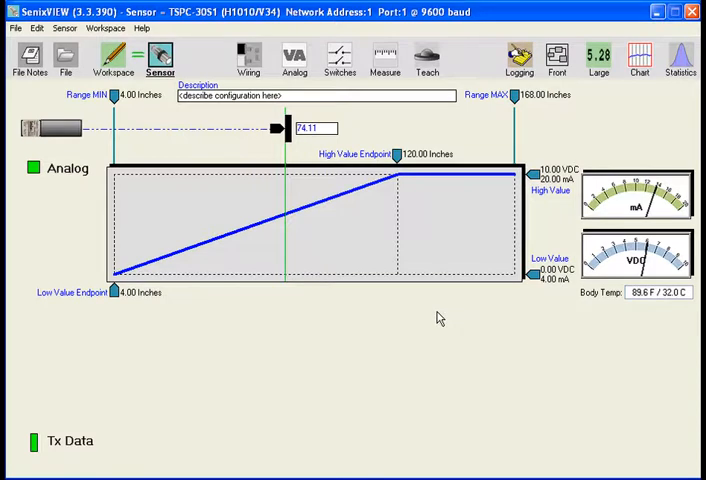
pyautogui.moveTo(156, 132)
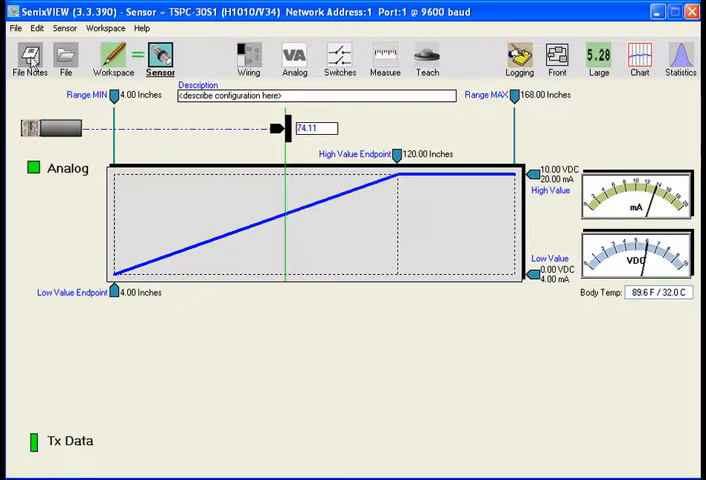
pyautogui.moveTo(624, 122)
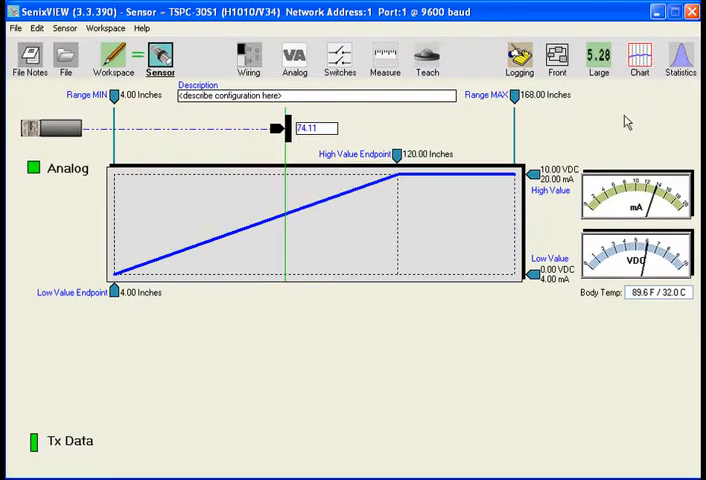
pyautogui.moveTo(308, 146)
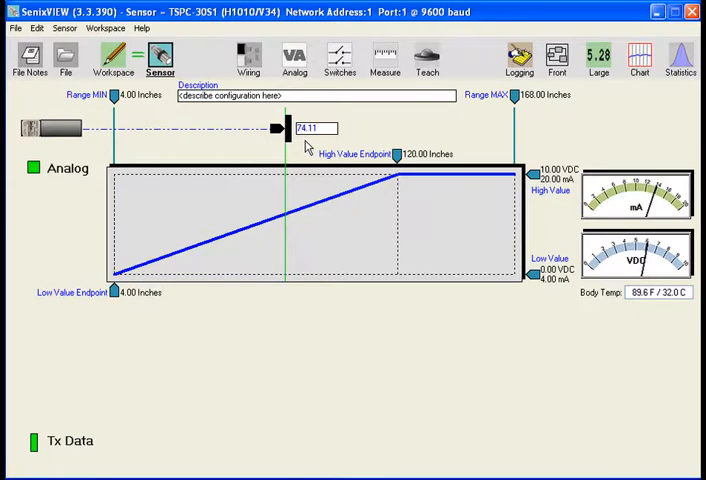
pyautogui.moveTo(304, 144)
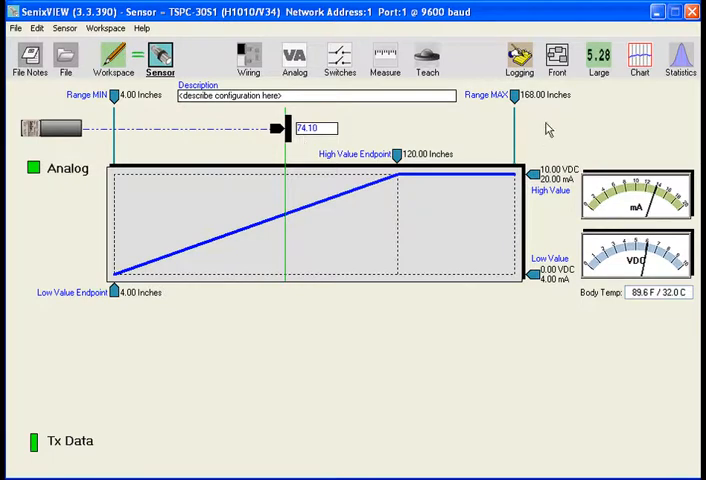
# - Show the live distance reading of 74.10 inches in the Large Display window
pyautogui.click(596, 56)
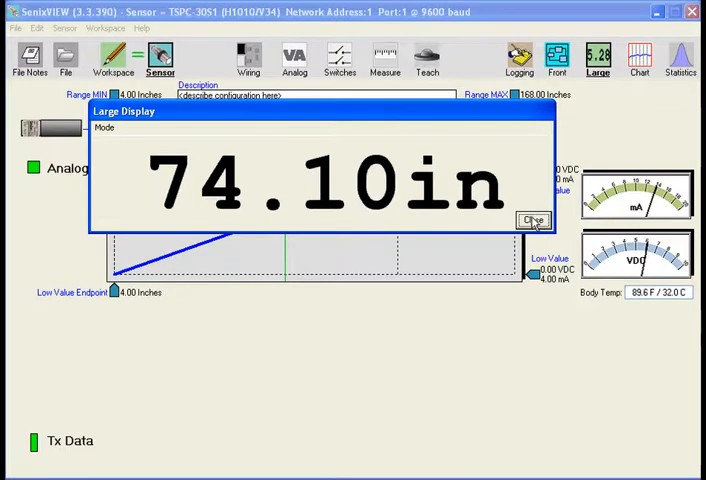
# - Keep Distance as the large display's mode, then close it back to the workspace
pyautogui.click(104, 128)
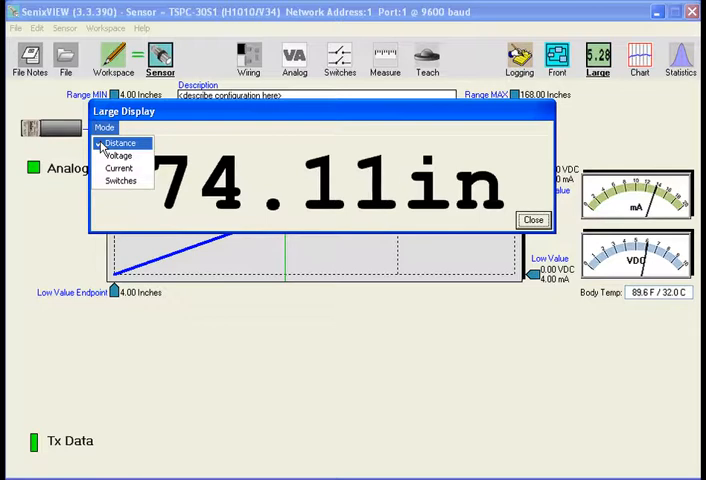
pyautogui.click(120, 142)
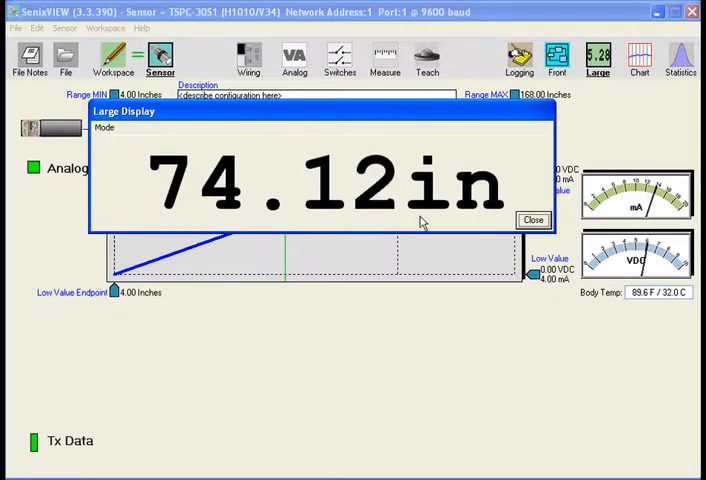
pyautogui.click(532, 220)
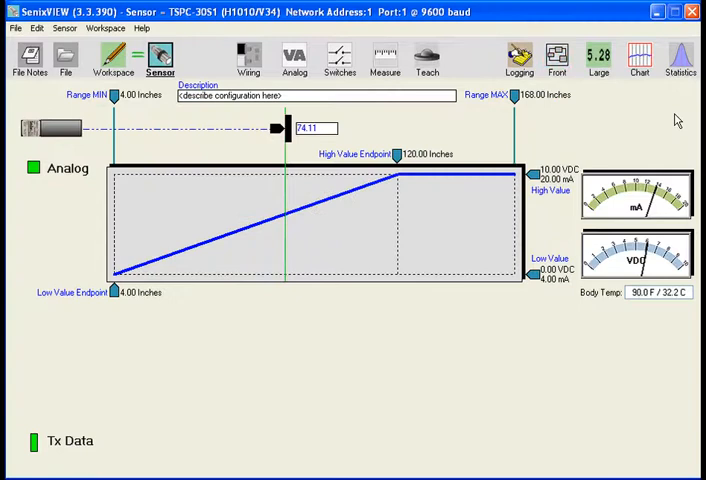
# - View the live distance chart at 1.0 Minutes/Division horizontal speed, then close it
pyautogui.click(640, 58)
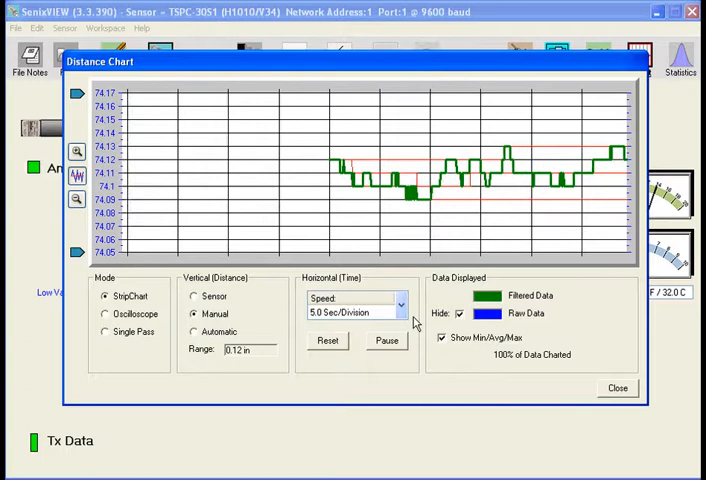
pyautogui.click(402, 304)
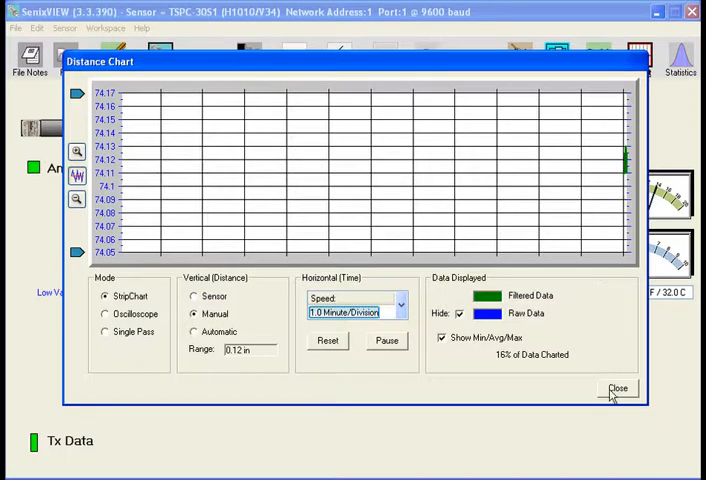
pyautogui.click(616, 388)
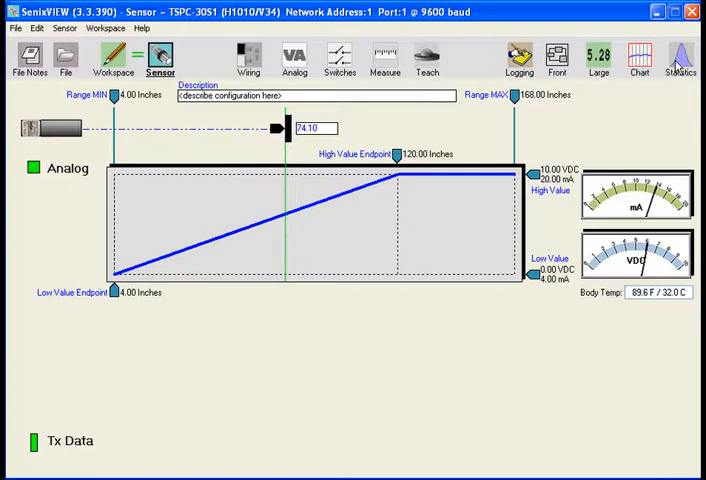
# - Show the Measurement Statistics and reset them repeatedly for a fresh 10-sample run near 74.09 inches
pyautogui.click(680, 56)
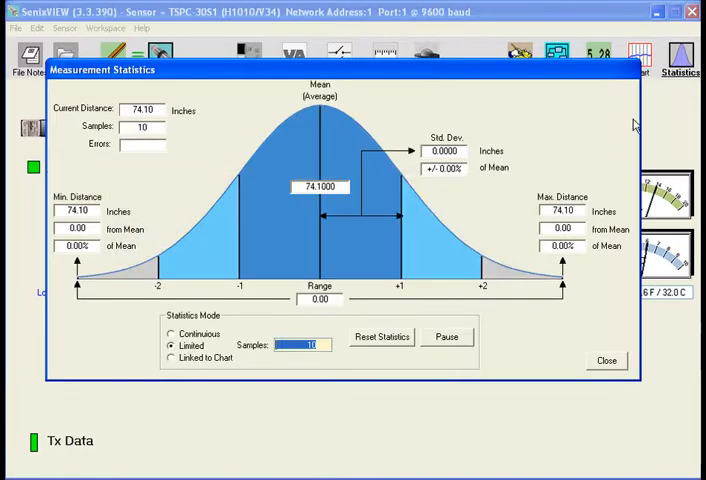
pyautogui.moveTo(340, 360)
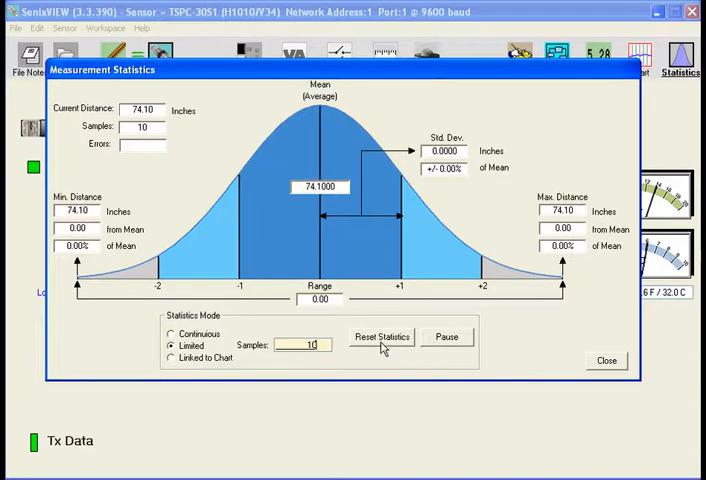
pyautogui.click(380, 336)
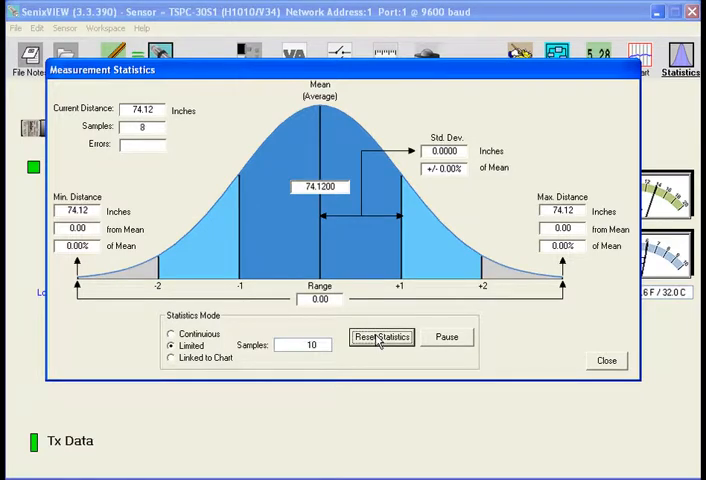
pyautogui.click(380, 336)
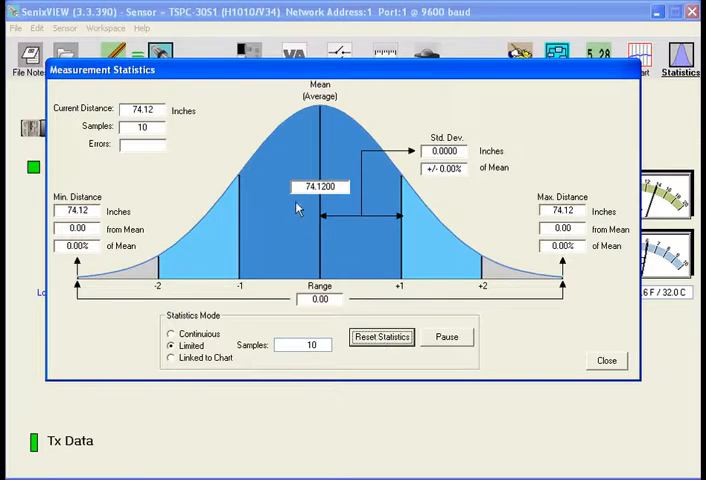
pyautogui.moveTo(348, 152)
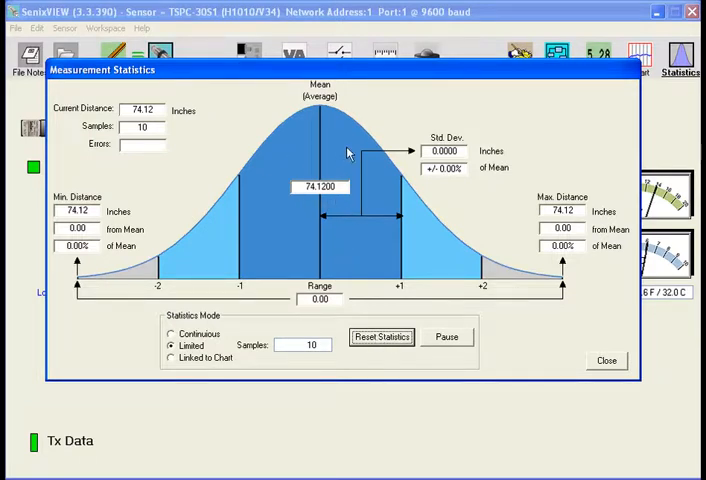
pyautogui.moveTo(438, 160)
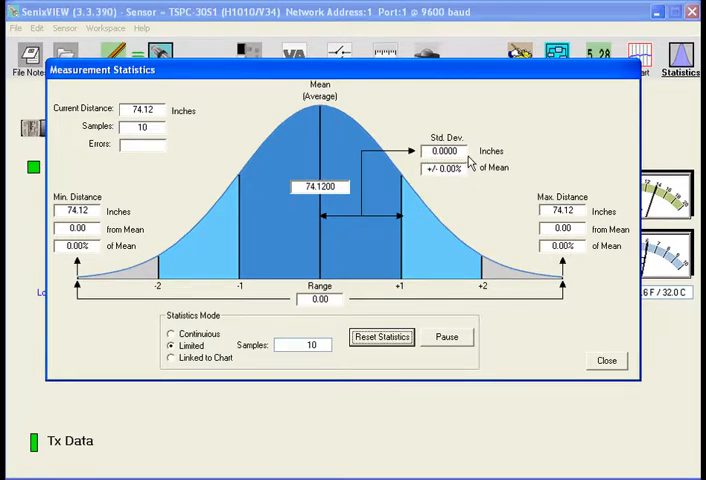
pyautogui.click(380, 336)
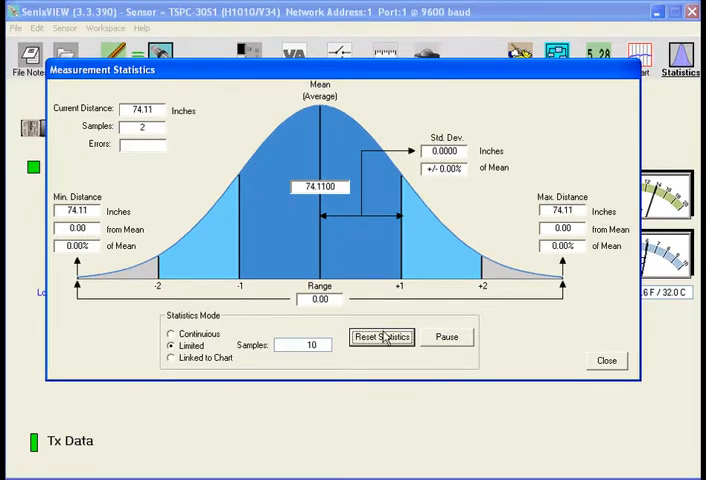
pyautogui.click(380, 336)
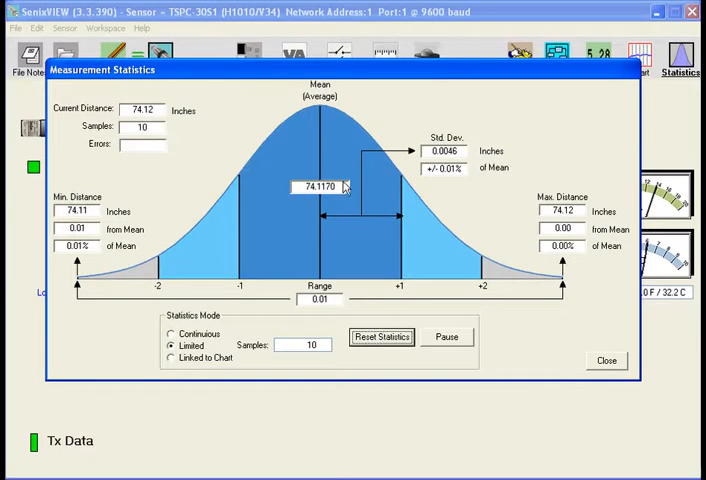
pyautogui.moveTo(336, 204)
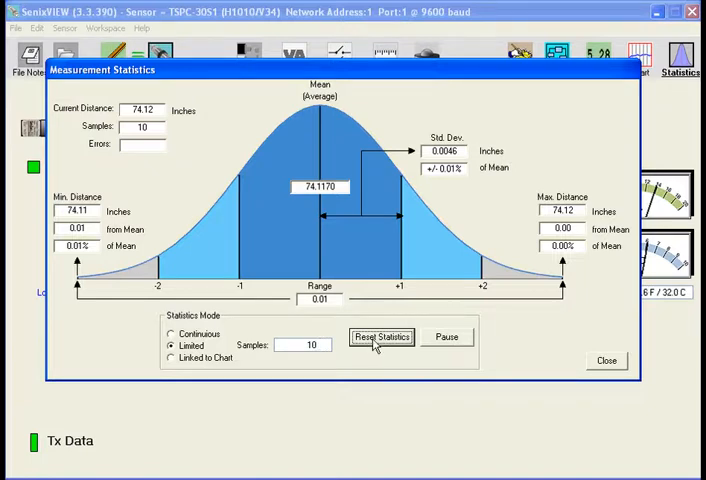
pyautogui.click(380, 336)
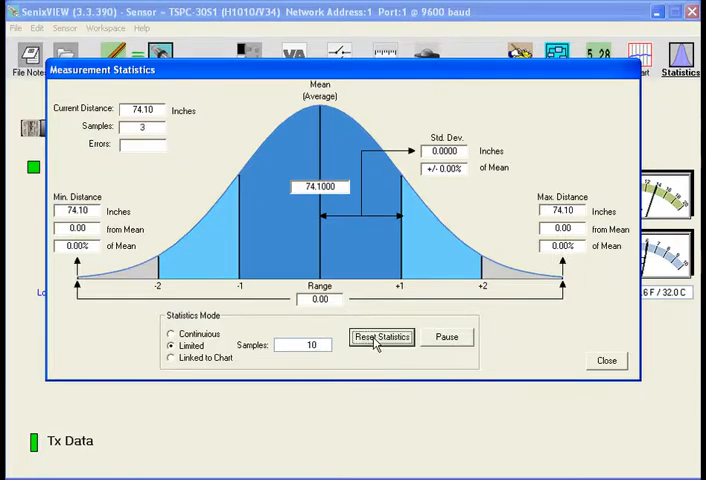
pyautogui.click(380, 336)
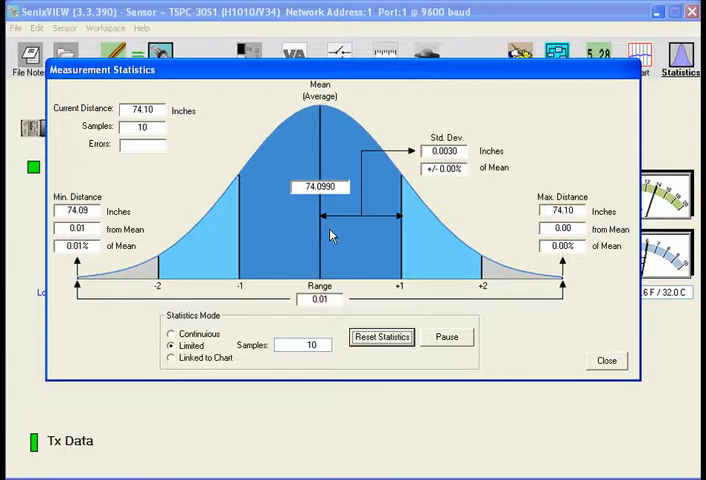
pyautogui.moveTo(608, 360)
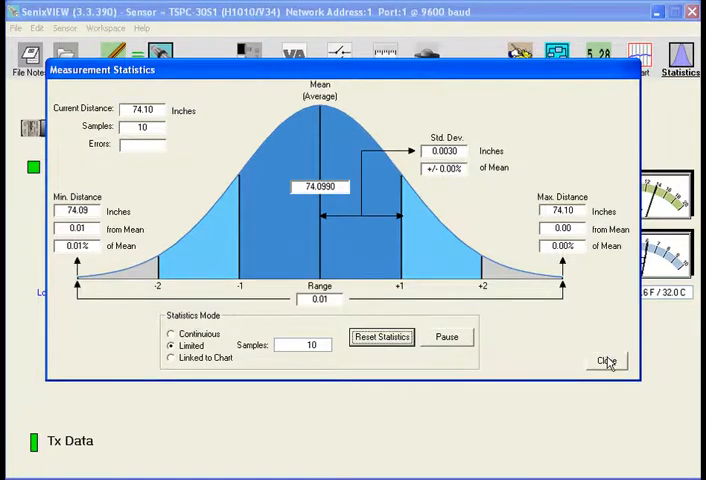
# - Close the Measurement Statistics, returning to the analog output graph at 74.09 inches
pyautogui.click(602, 360)
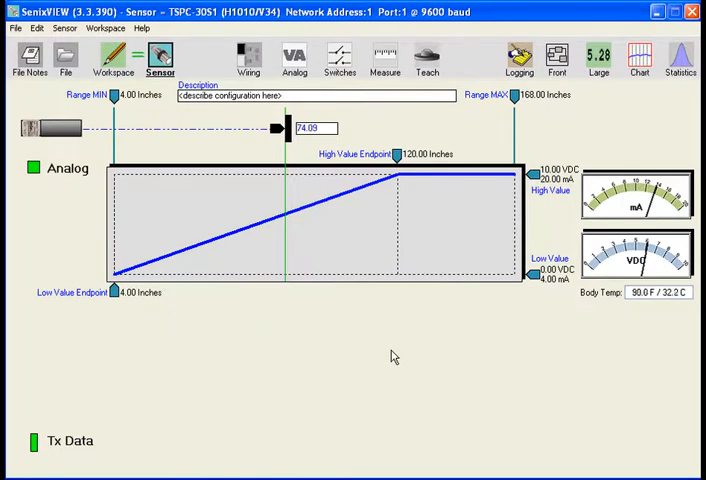
pyautogui.moveTo(316, 358)
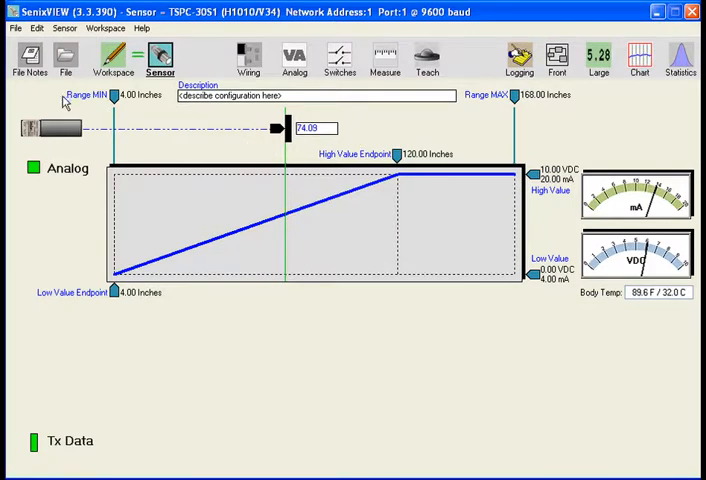
# - Set the Distance Units to Centimeters in User Preferences
pyautogui.click(36, 28)
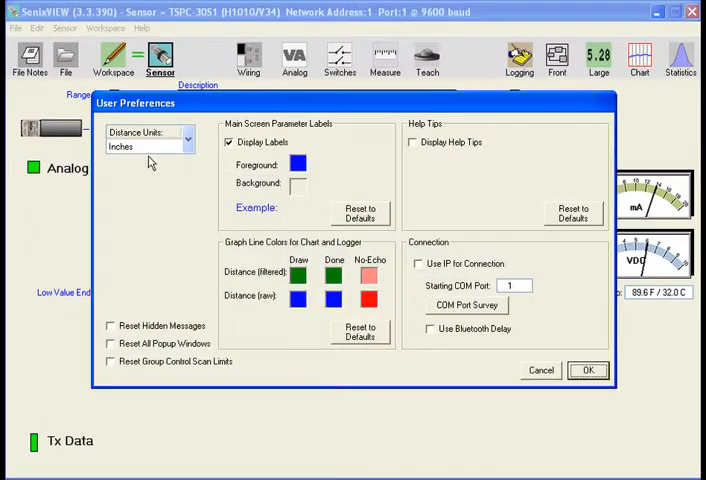
pyautogui.moveTo(168, 214)
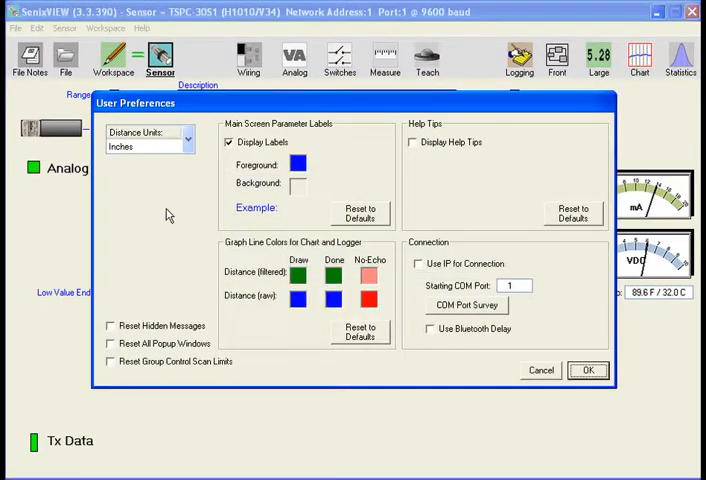
pyautogui.moveTo(184, 164)
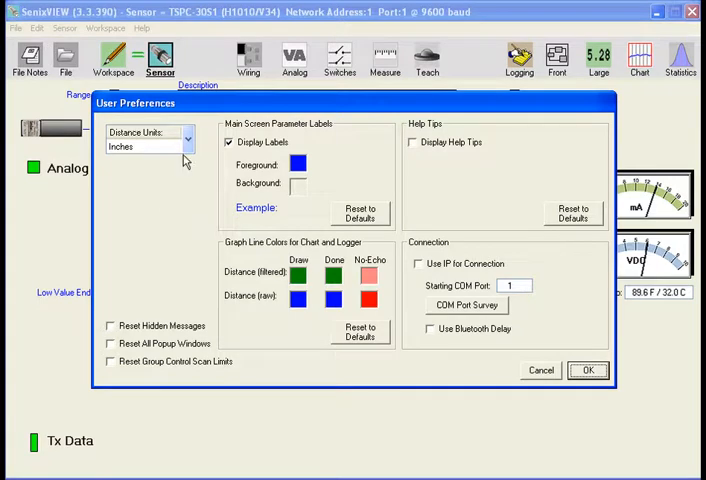
pyautogui.click(186, 132)
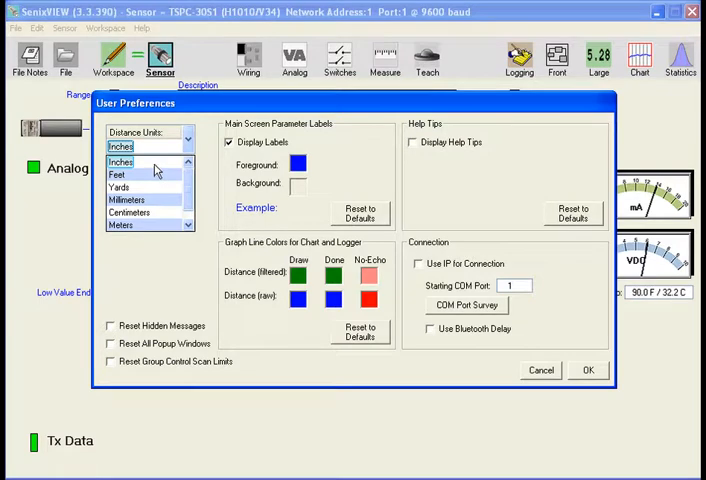
pyautogui.click(128, 212)
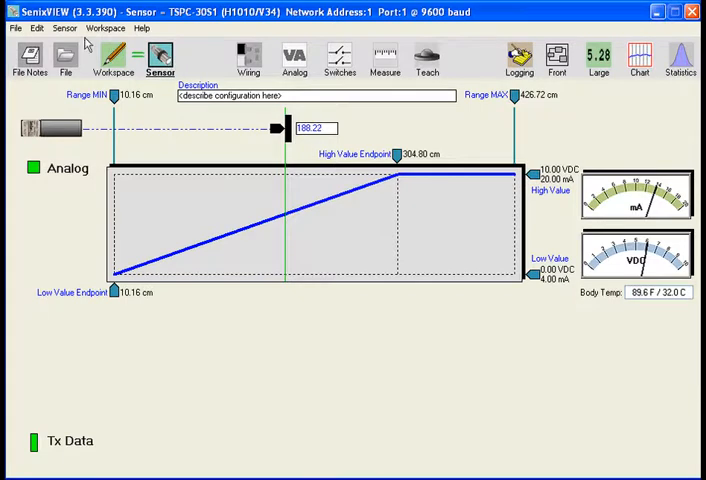
# - Disconnect the sensor to an offline workspace and cancel the Connect Sensor dialog that follows
pyautogui.click(64, 28)
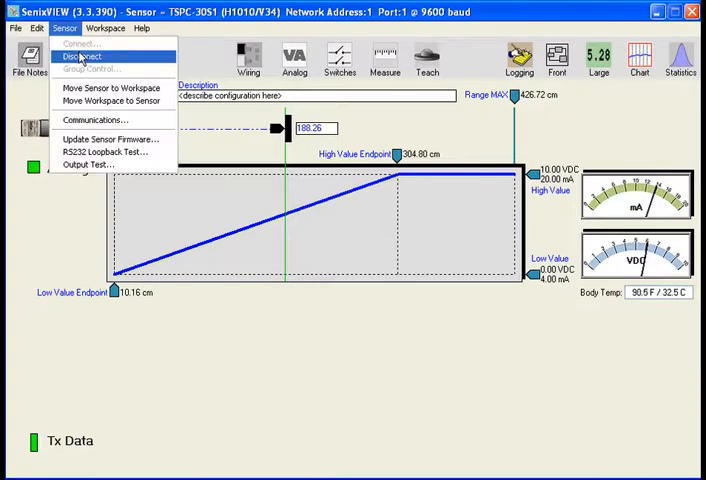
pyautogui.click(80, 56)
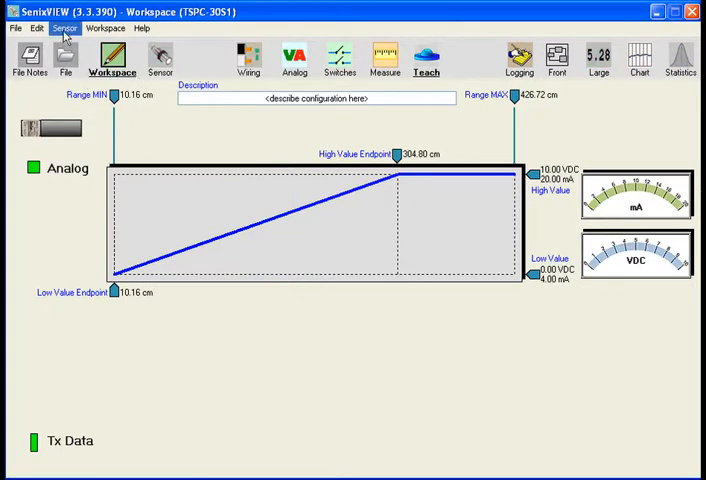
pyautogui.click(64, 28)
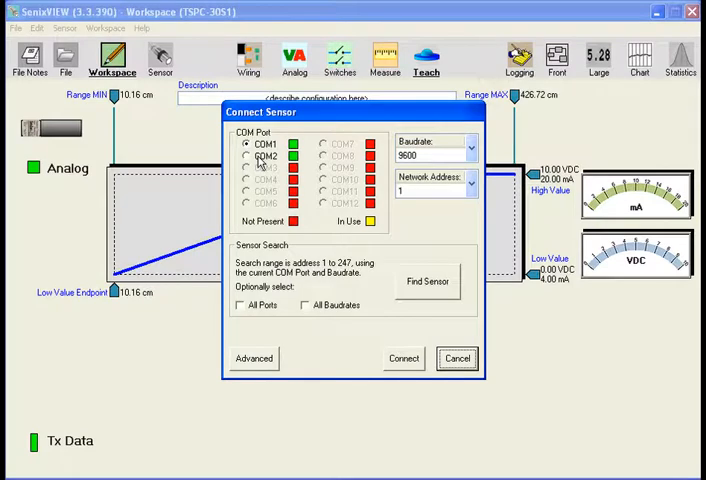
pyautogui.click(458, 358)
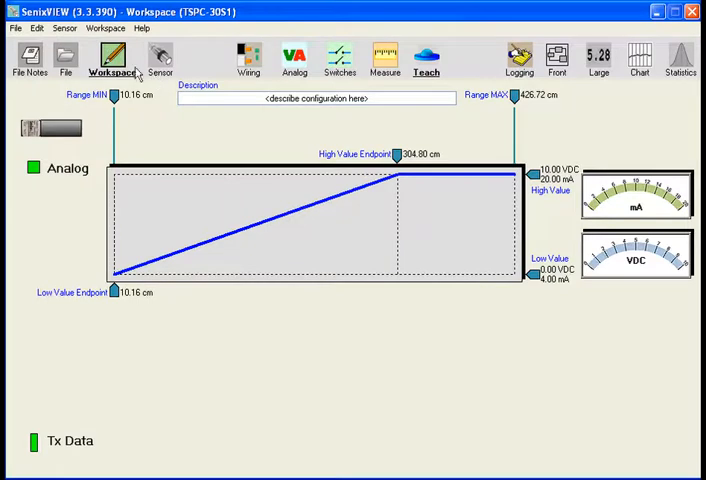
pyautogui.moveTo(418, 48)
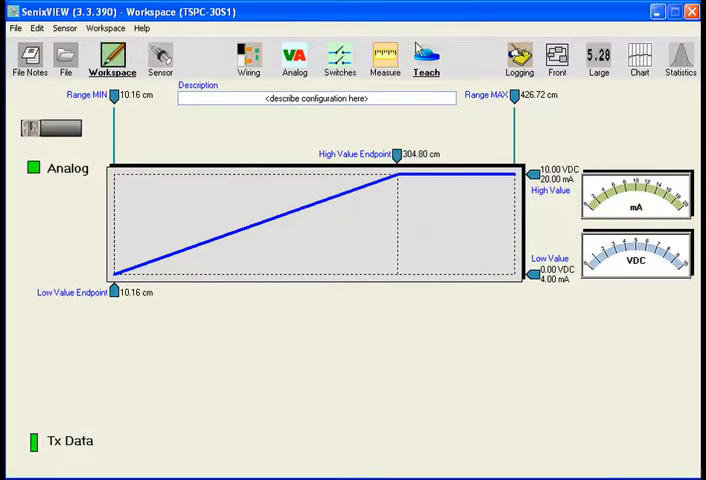
pyautogui.click(384, 58)
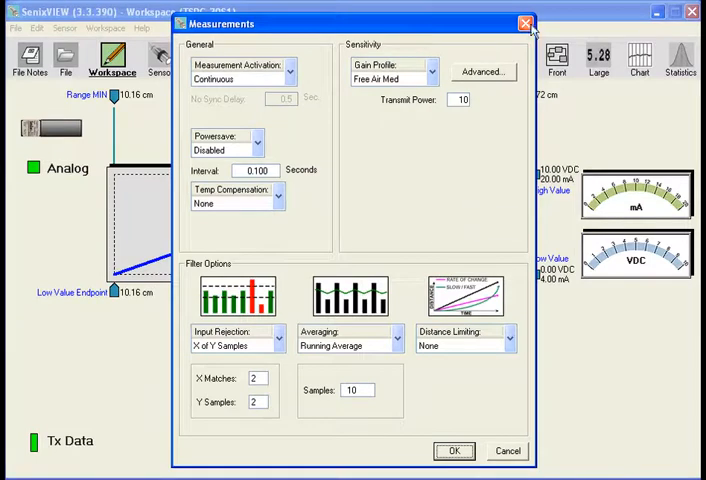
pyautogui.click(524, 24)
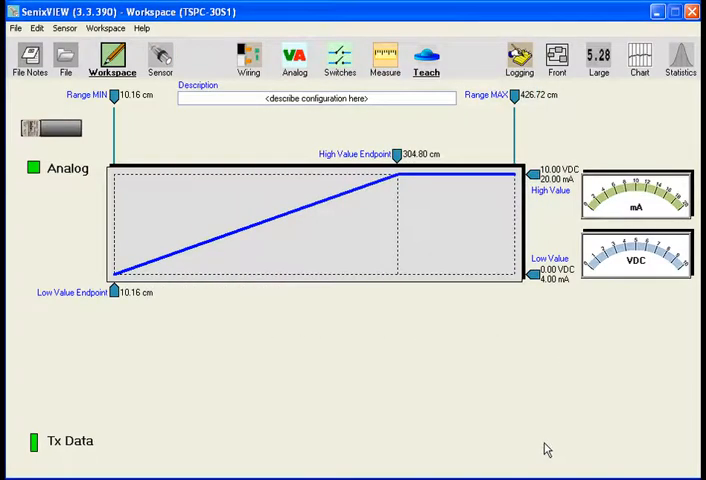